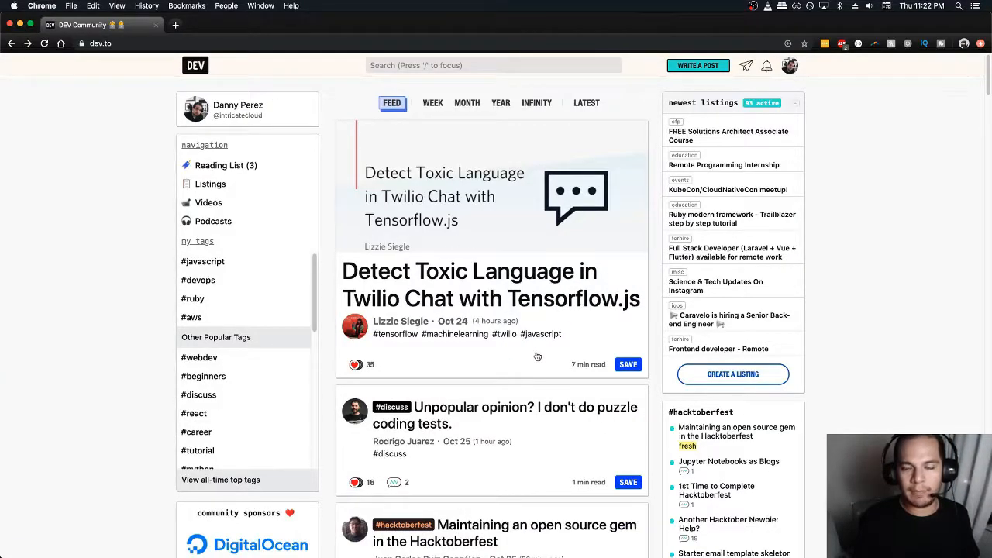
mouse_move(631, 426)
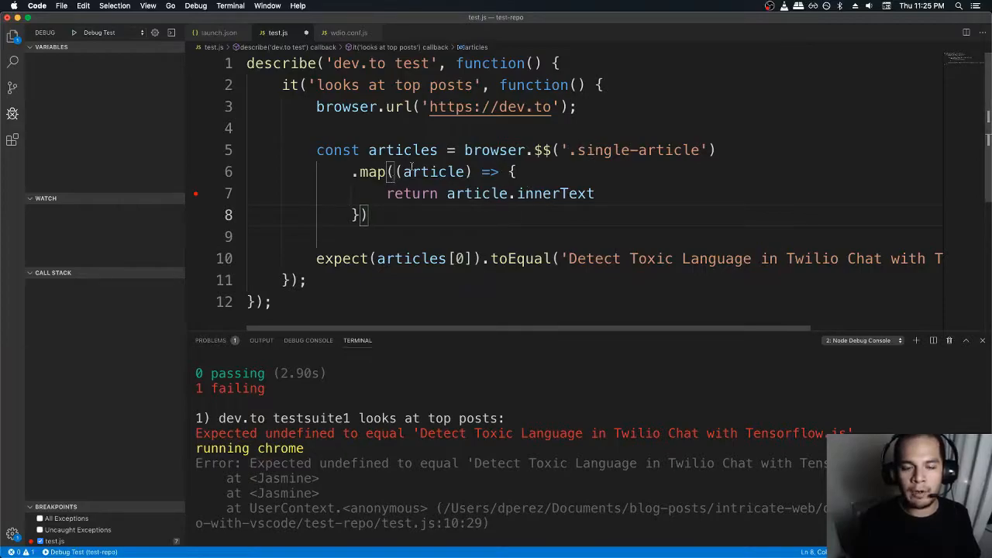
- Start the Debug Test configuration so execution pauses at the line 7 breakpoint returning article.innerText
double_click(432, 172)
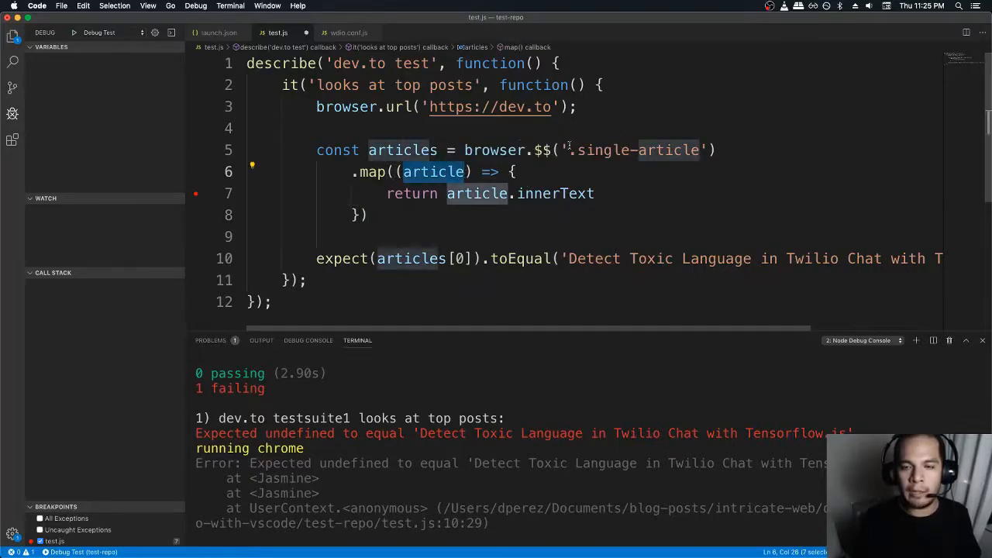
double_click(635, 149)
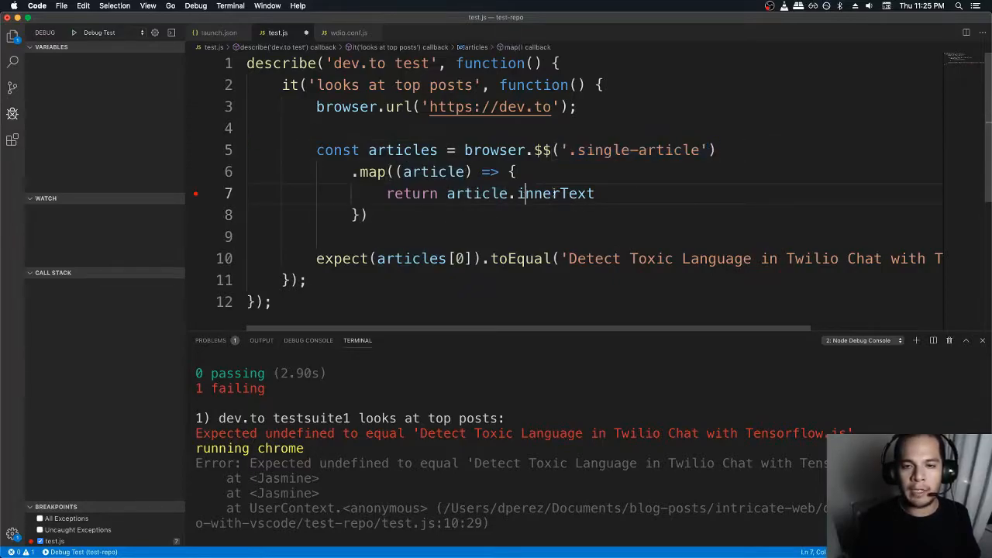
double_click(556, 193)
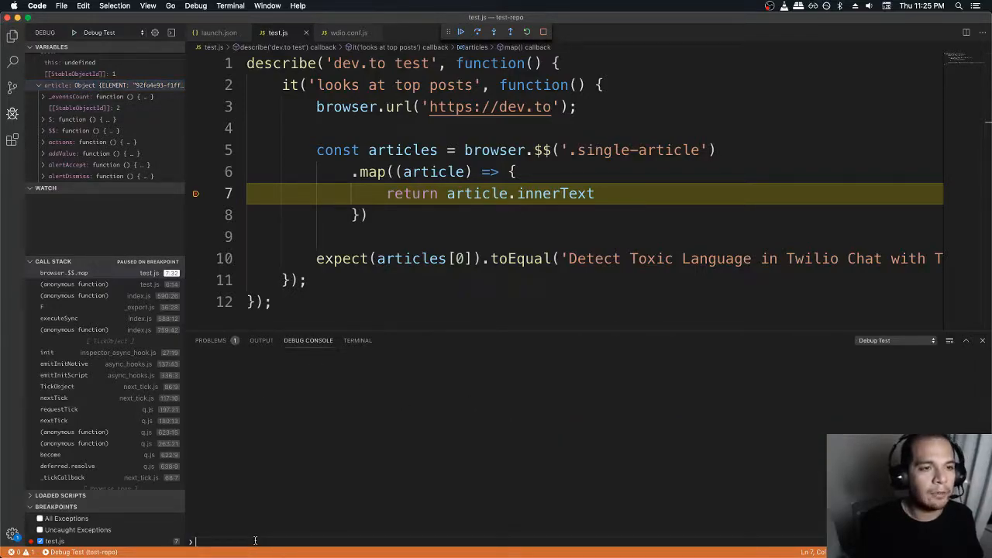
- Evaluate article.innerText, article.innerHtml and article in the Debug Console, getting undefined twice and an element object
type("article")
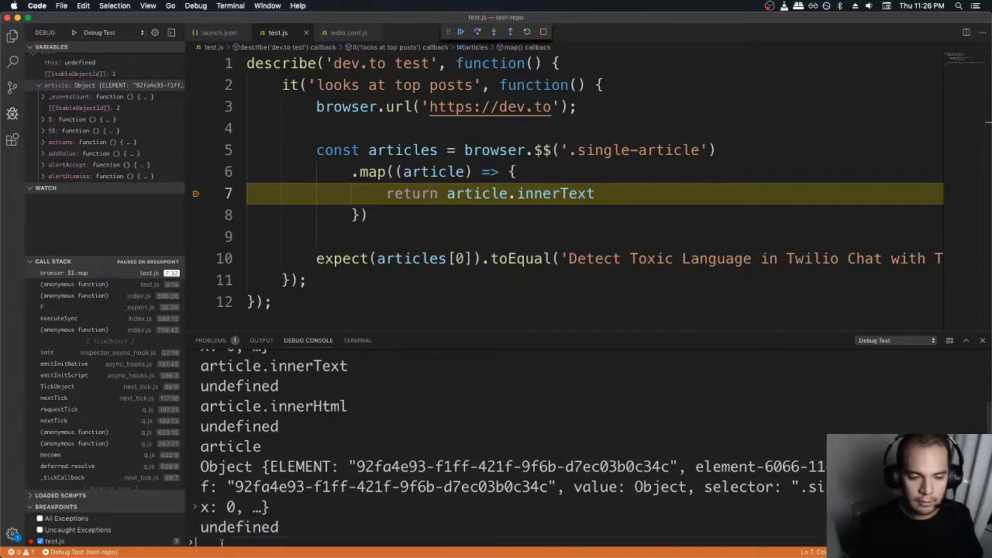
type("article")
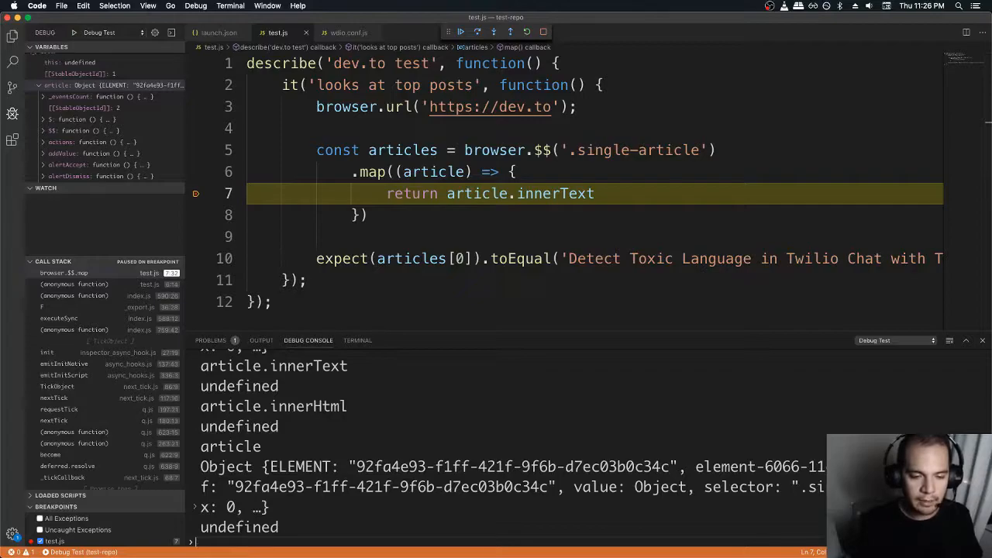
type("article")
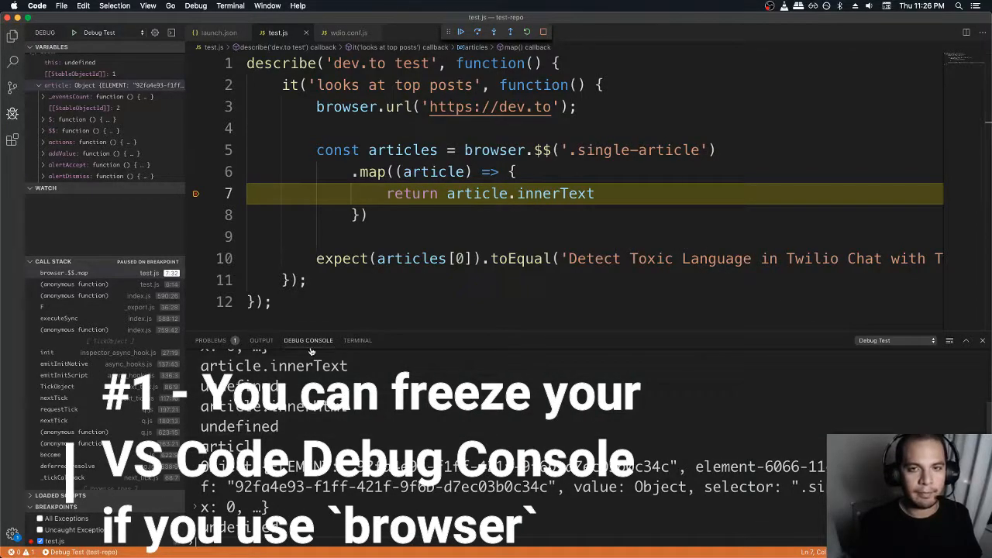
mouse_move(308, 341)
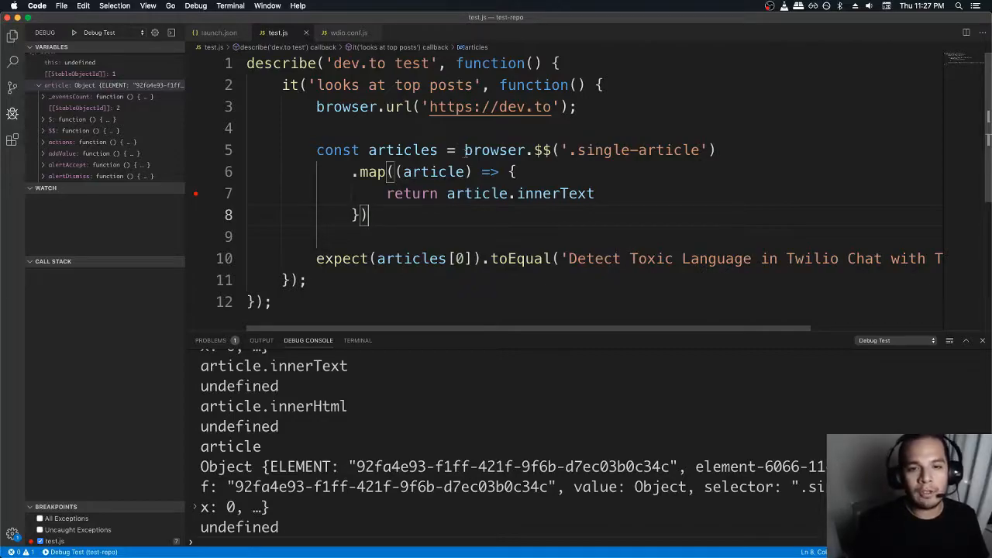
- Sketch browser.getText() and $(element).getText() example calls below the map
type("b")
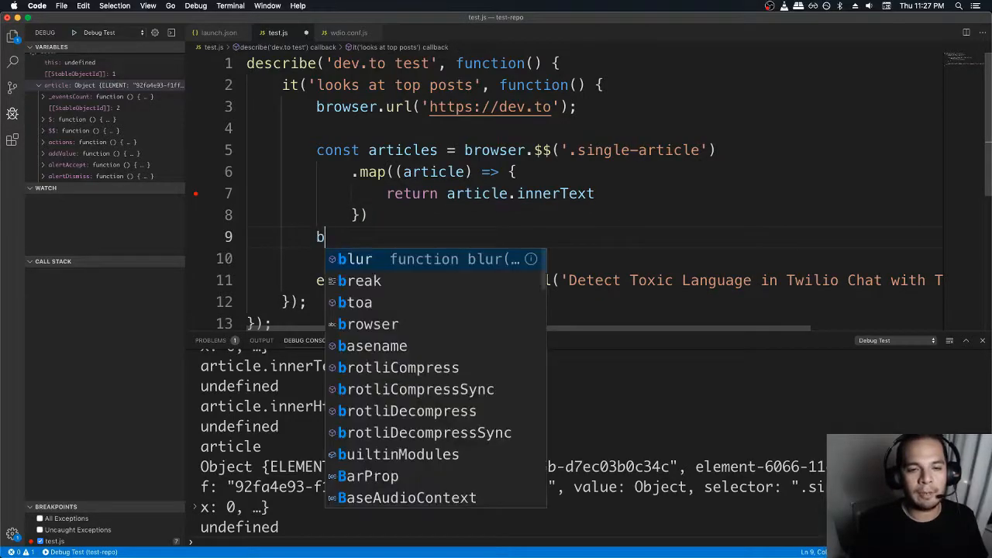
type("rowser.getText(")
left_click(587, 258)
type("$(")
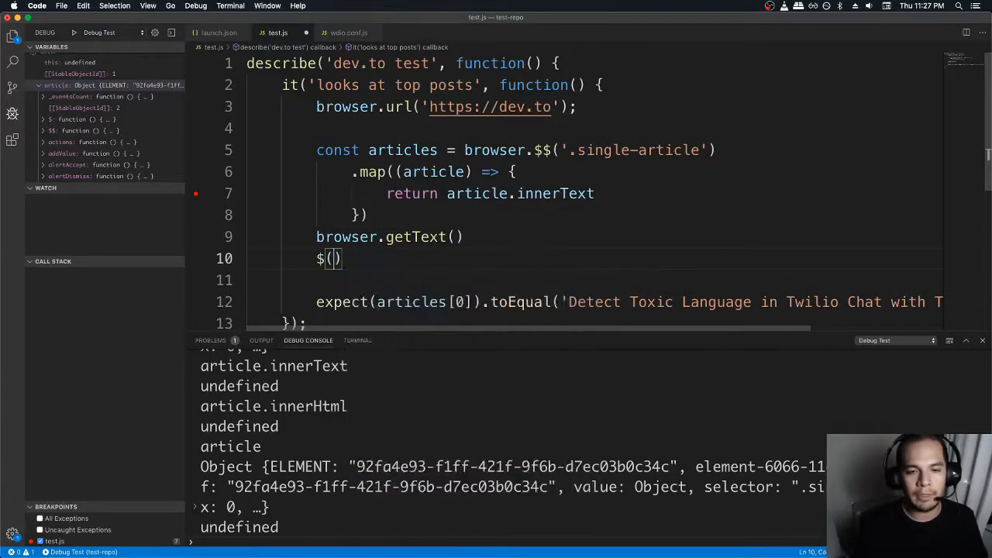
type("element).")
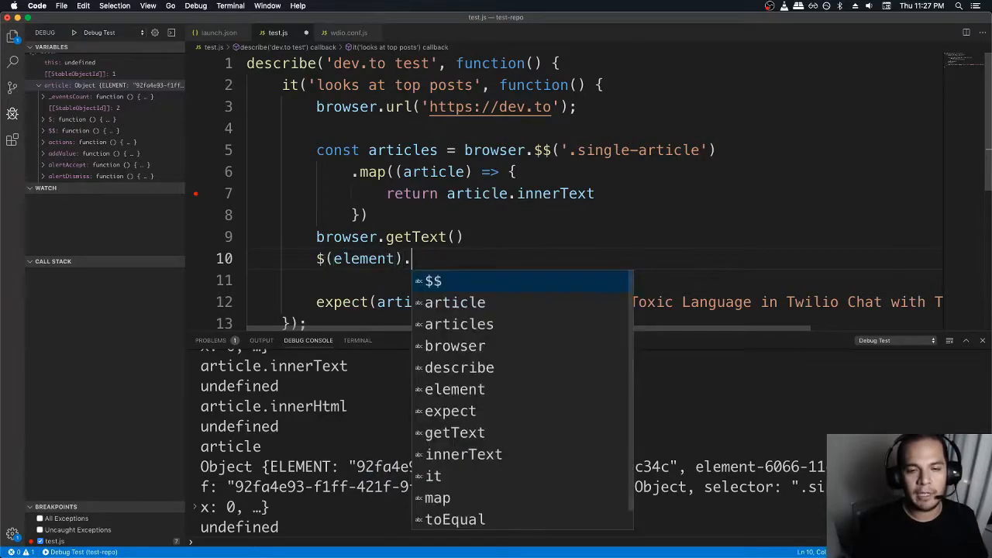
type("getText()")
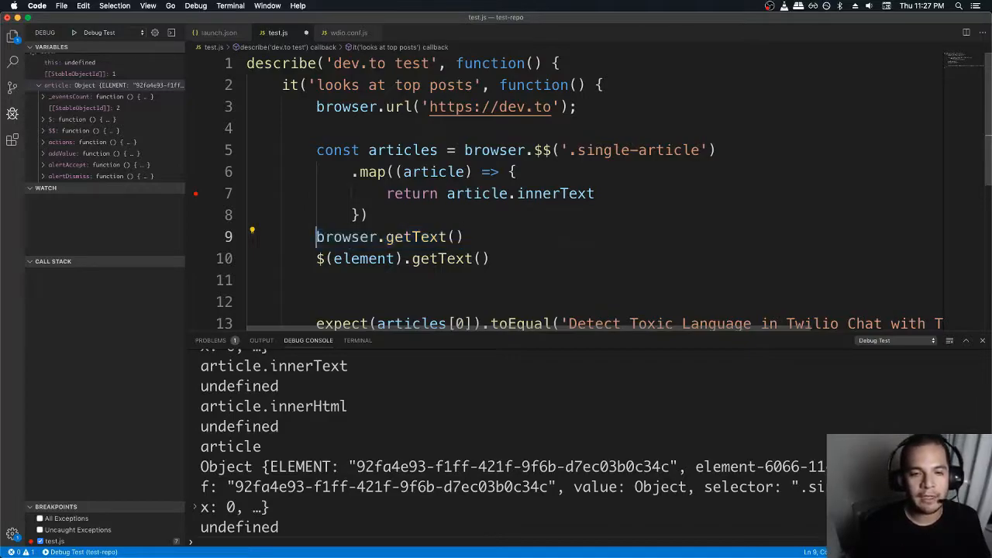
- Replace the sketched lines with $() and $$(), then discard them leaving a blank line above return
left_click_drag(316, 237, 490, 259)
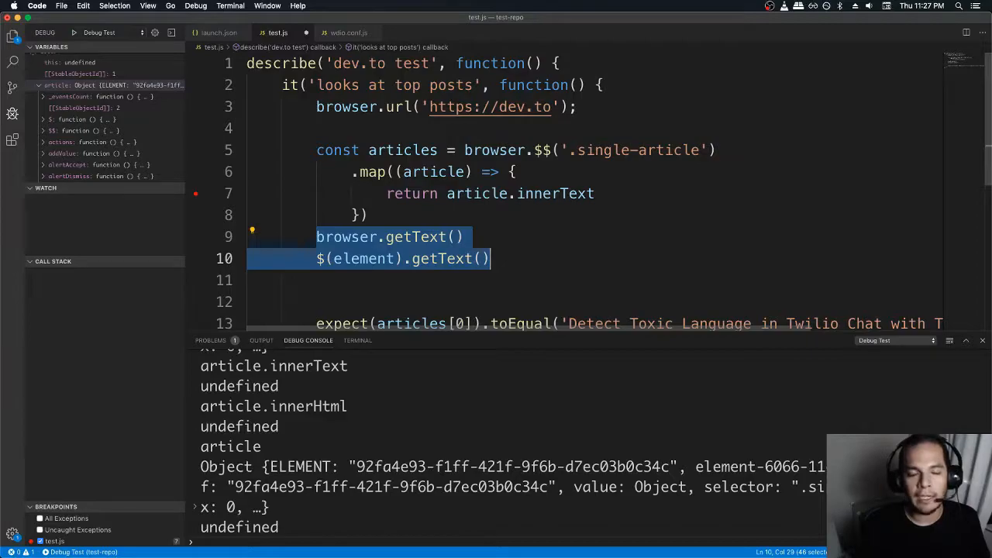
type("$")
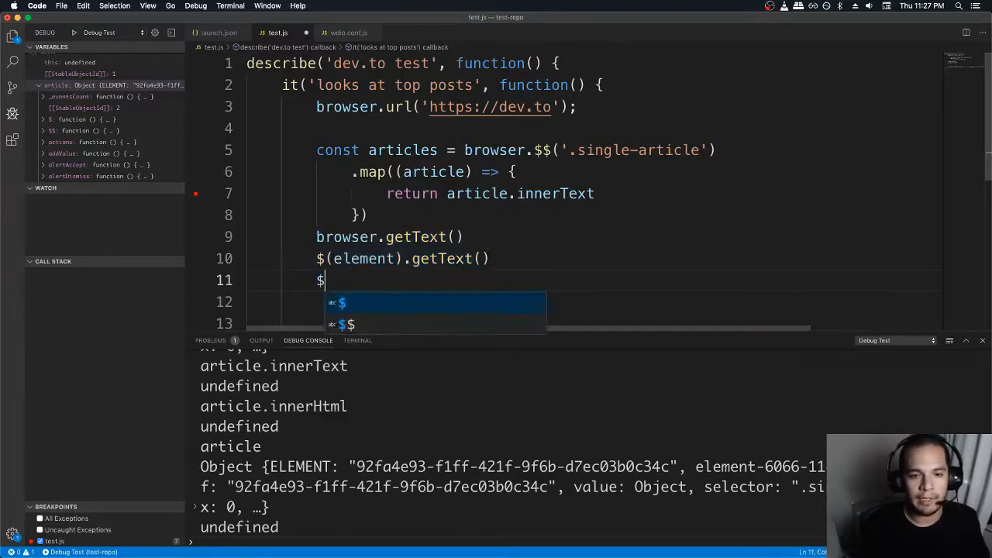
type("()")
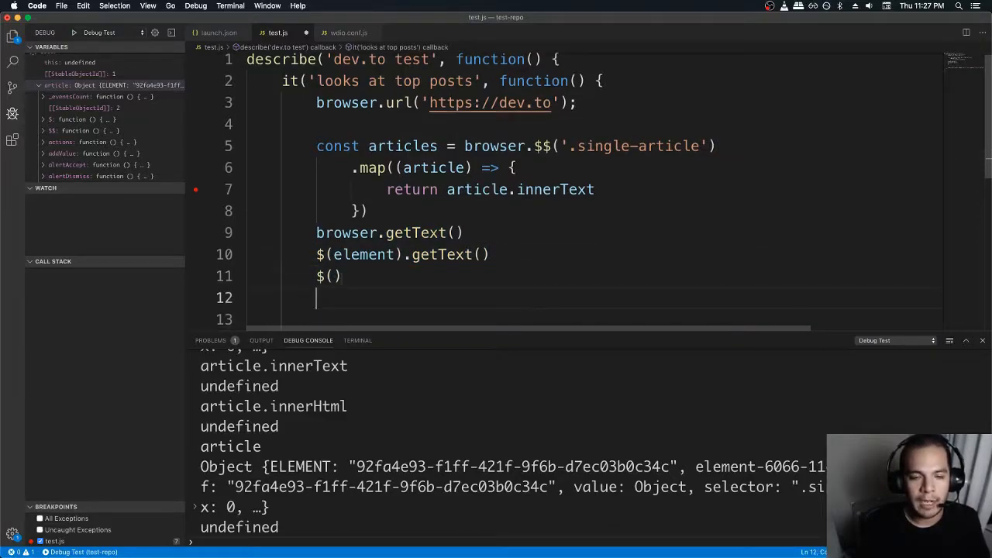
type("$$()")
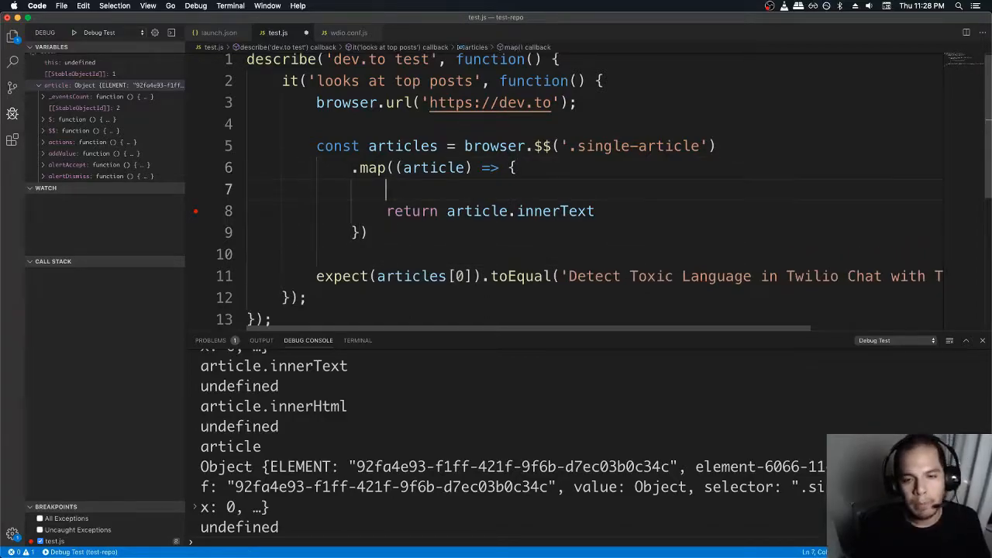
- Add a browser.debug() call on line 7 of the article map callback in test.js
type("br")
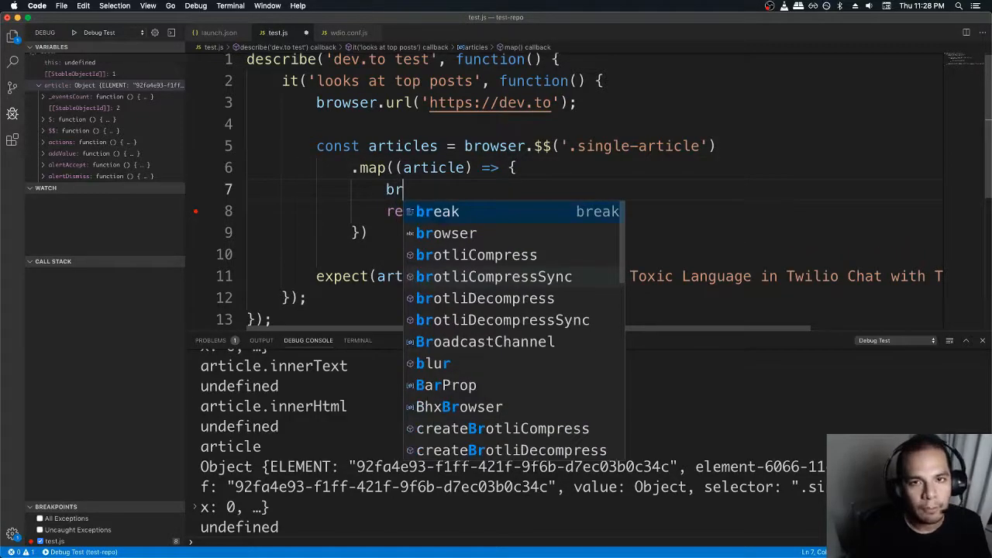
type("ows")
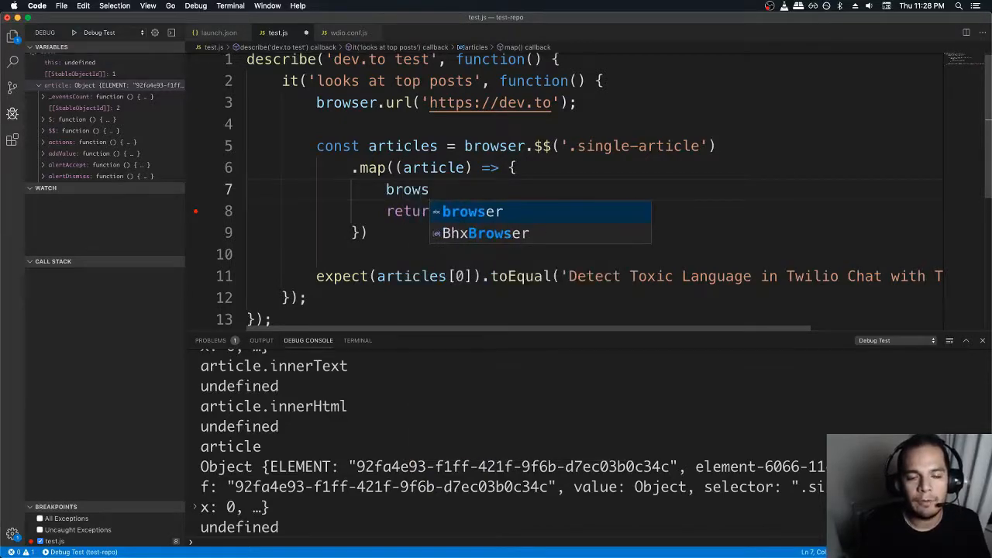
type("er.debug(")
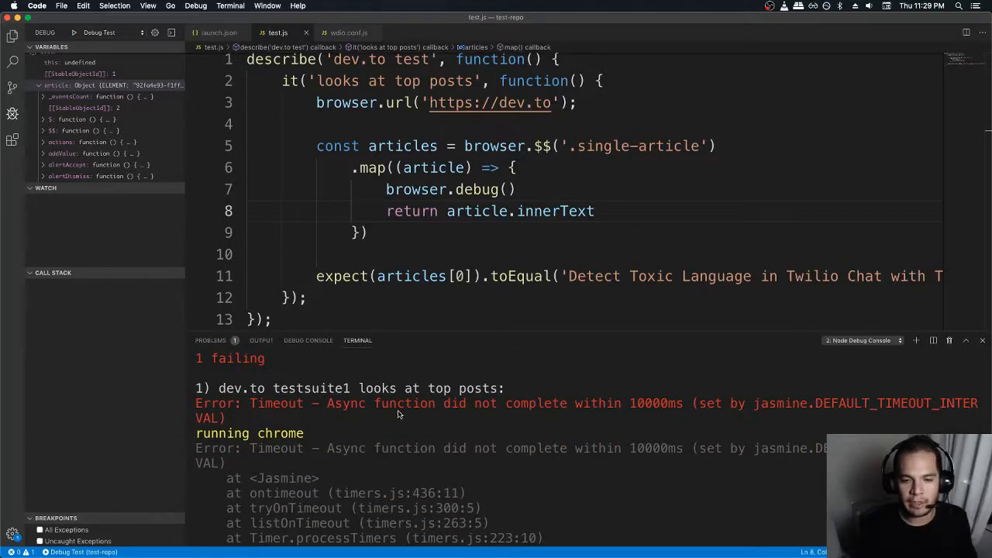
left_click_drag(328, 403, 690, 403)
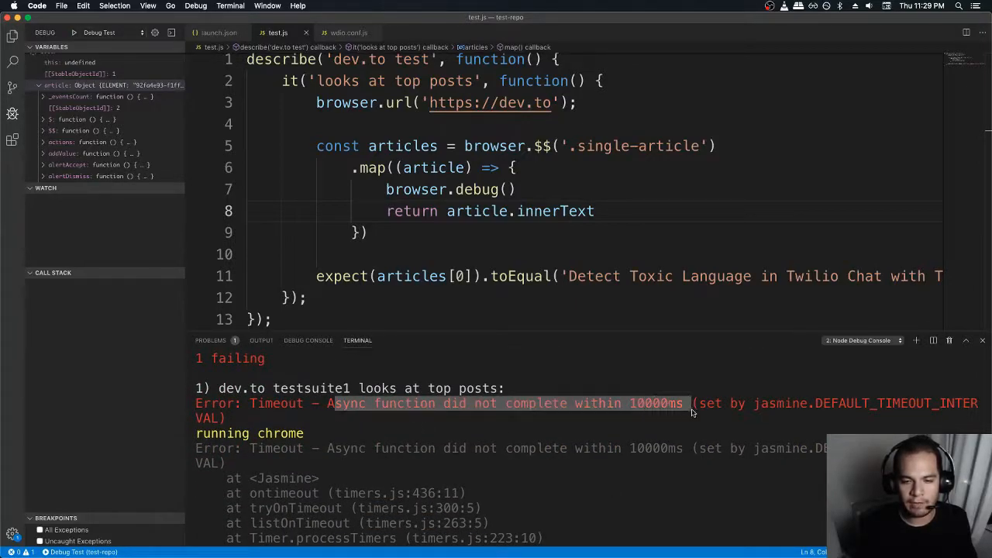
scroll("down", 3)
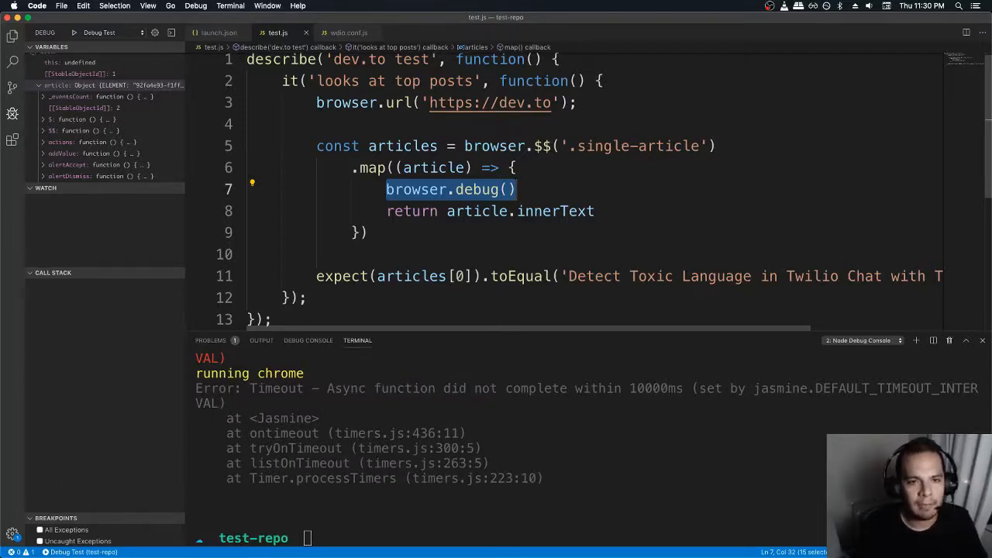
- Check in wdio.conf.js that jasmineNodeOpts defaultTimeoutInterval is 100000000 via Find for 'timeout'
left_click(348, 32)
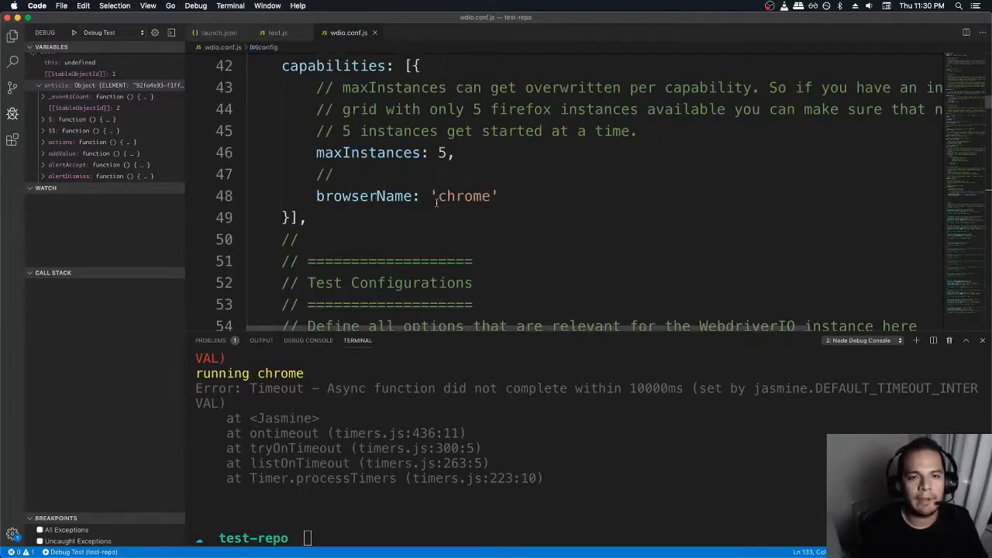
scroll("down", 3)
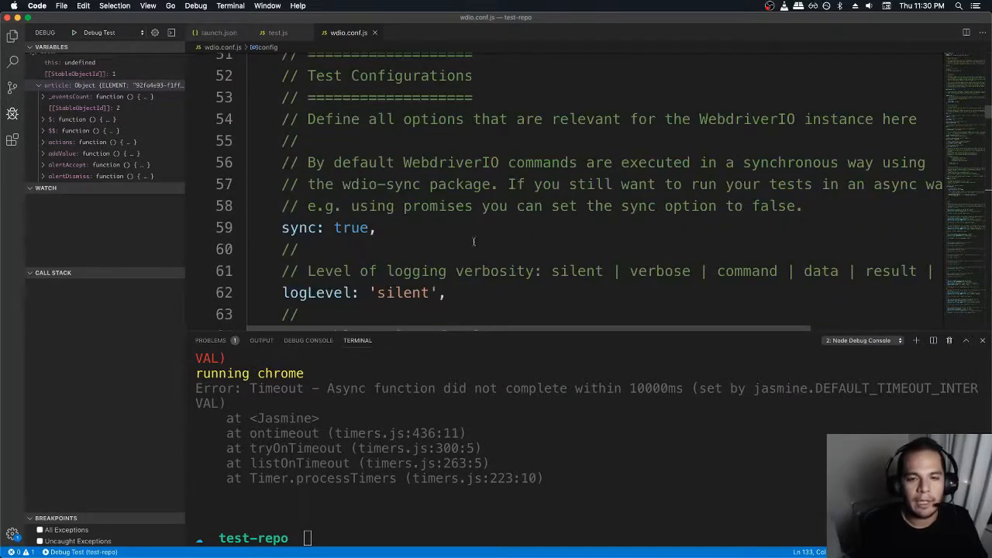
type("jasm")
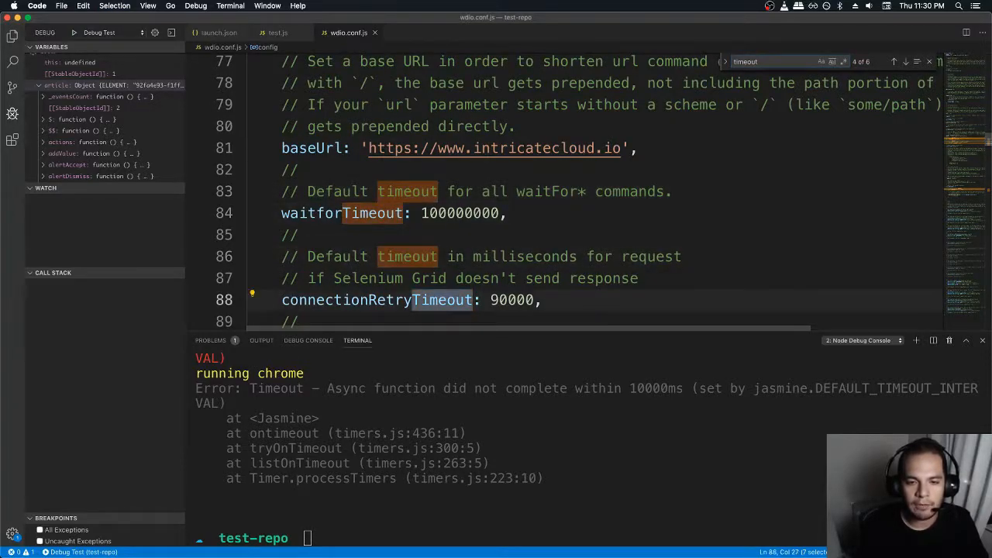
left_click(905, 62)
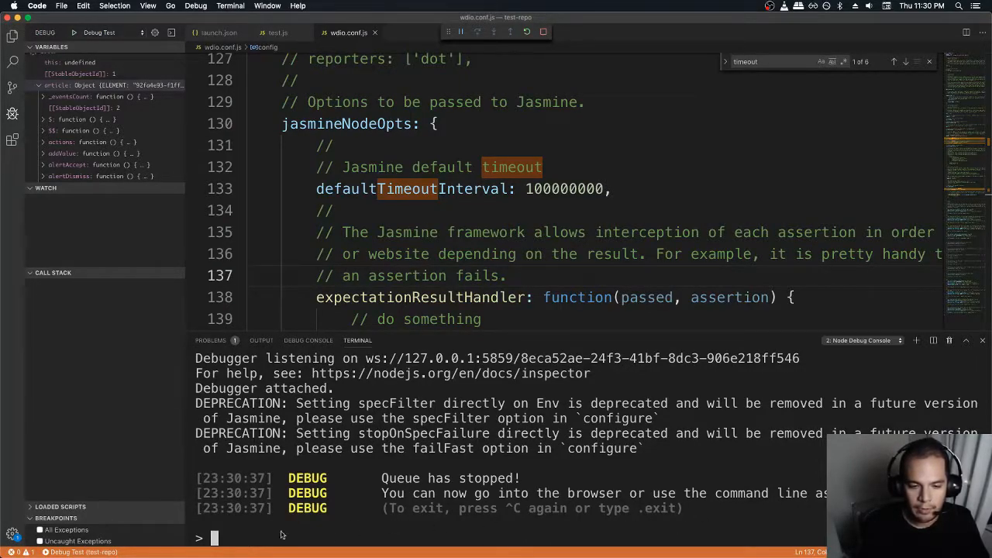
mouse_move(339, 532)
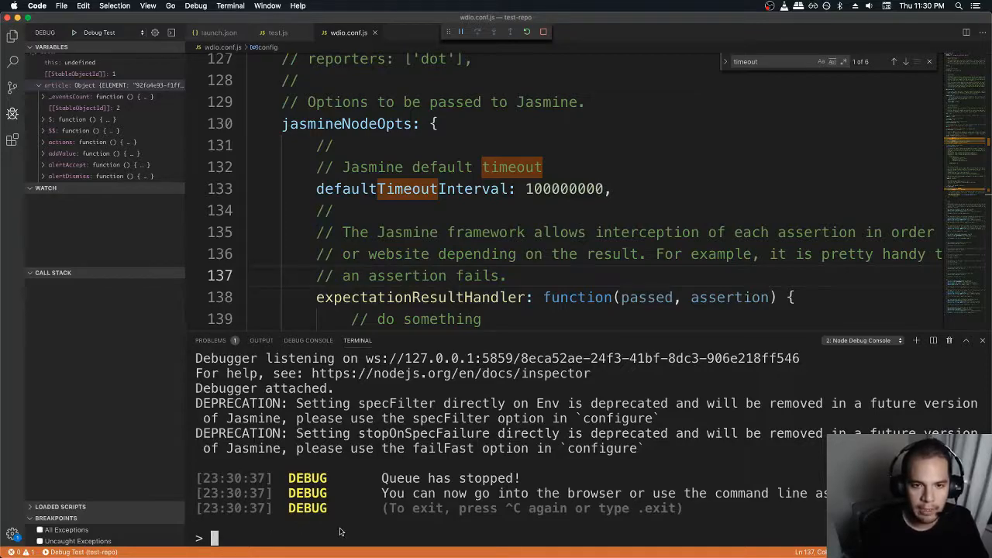
- Enter console.log in the terminal debug shell before switching to the Debug Console
type("console.log")
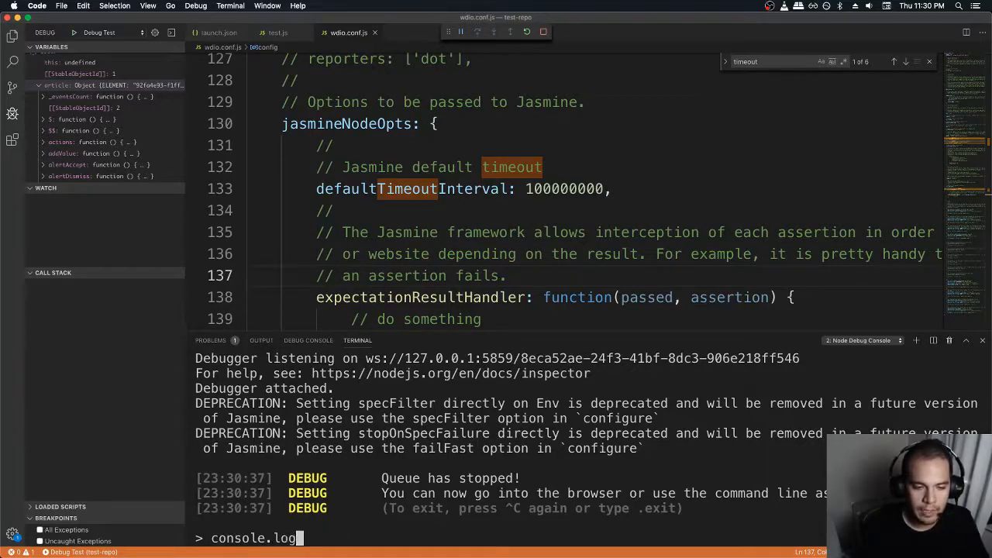
key("Enter")
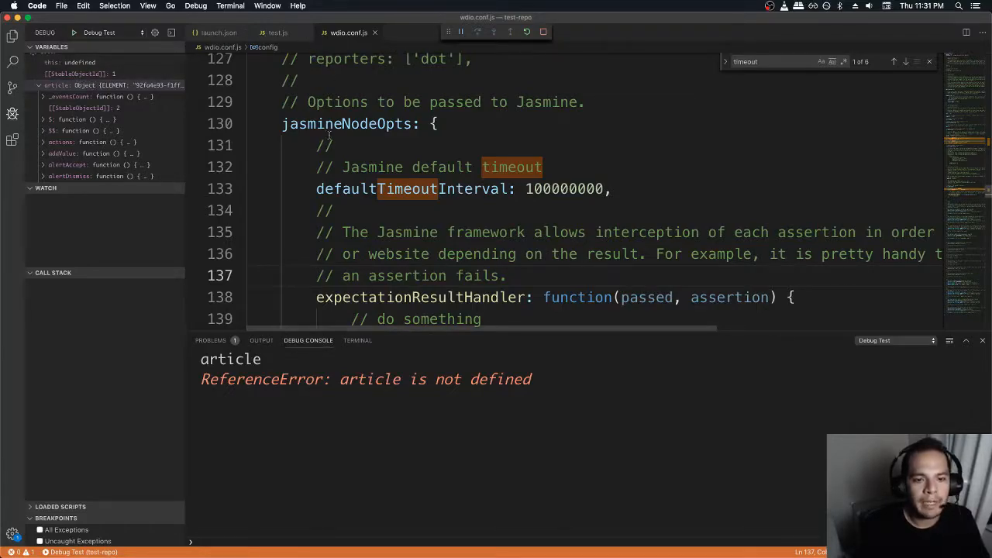
left_click(358, 340)
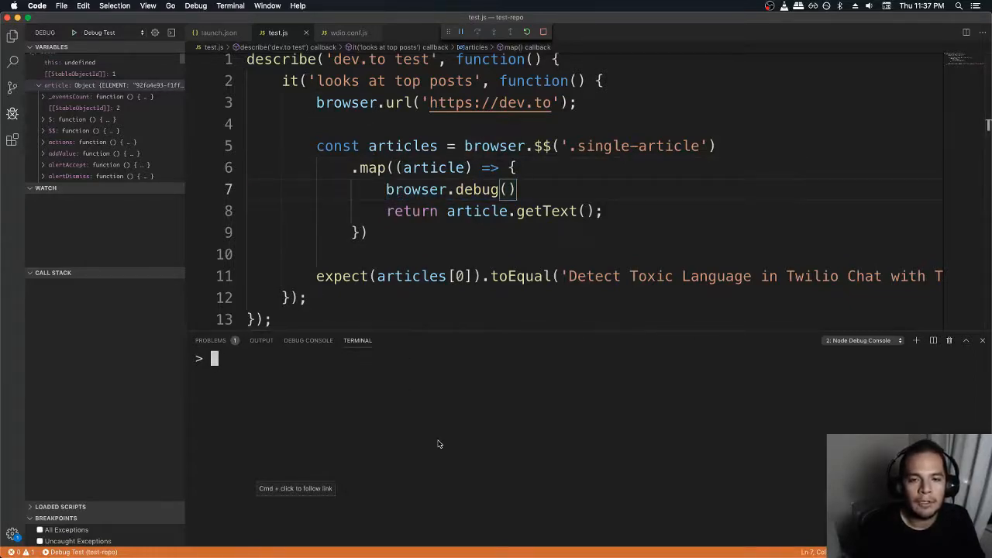
- Run console.log('hello') in the debug shell, then evaluate article, which throws an error
type("console.log('hello")
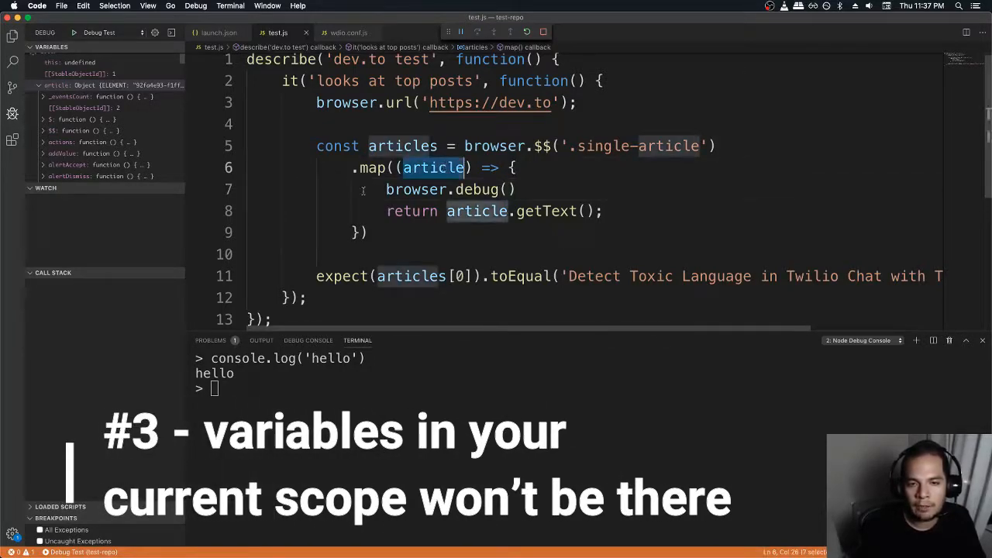
type("article")
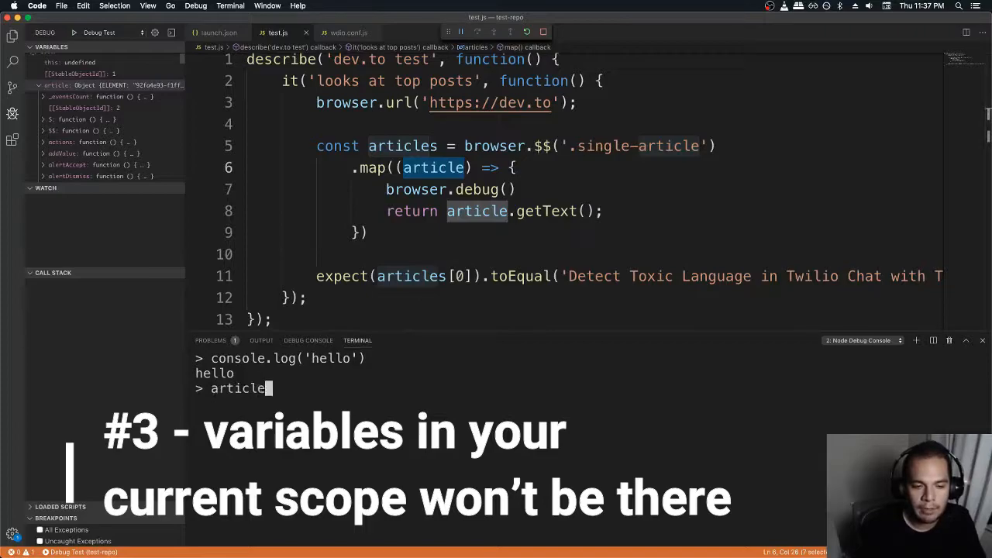
key("Enter")
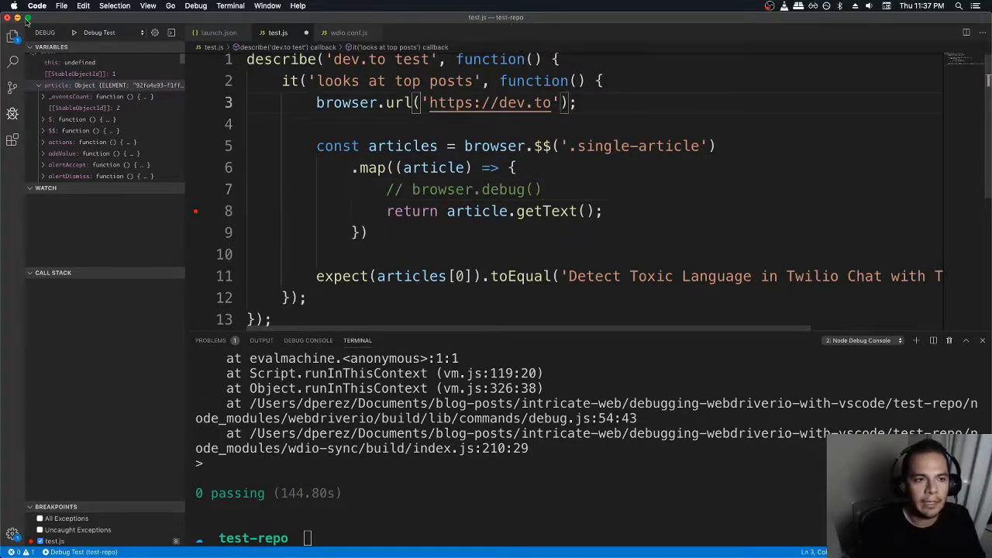
- Rerun the test under the debugger so it pauses at the line 8 return breakpoint
left_click(74, 33)
type("article")
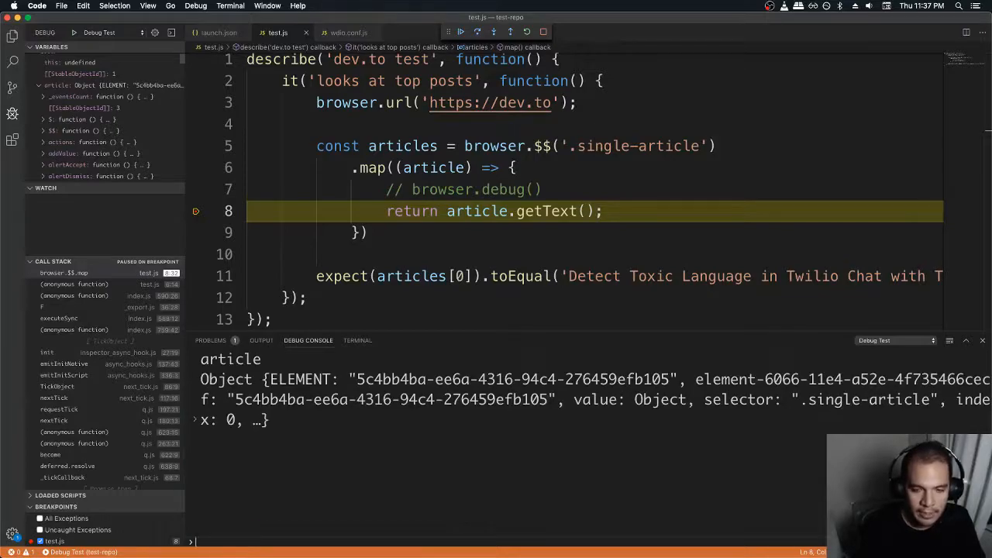
mouse_move(336, 480)
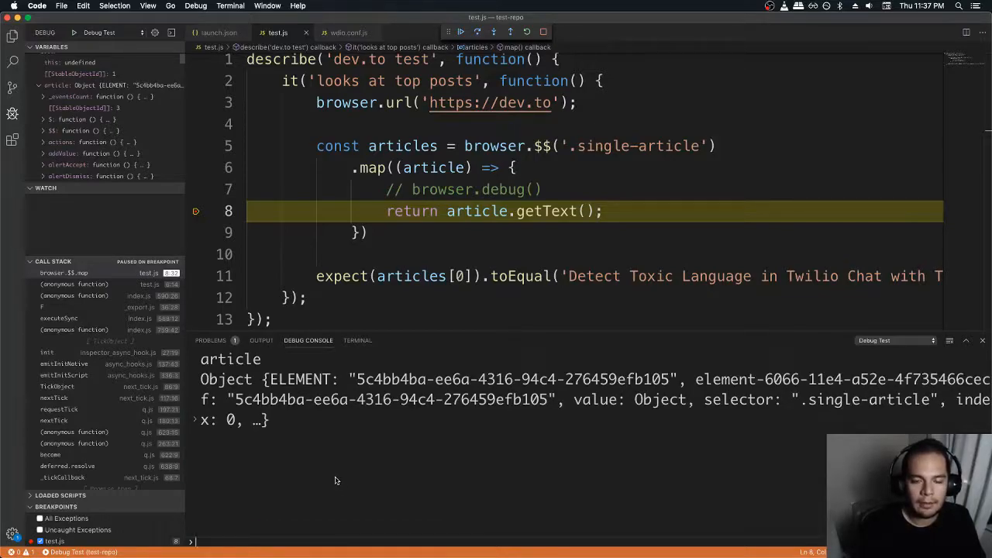